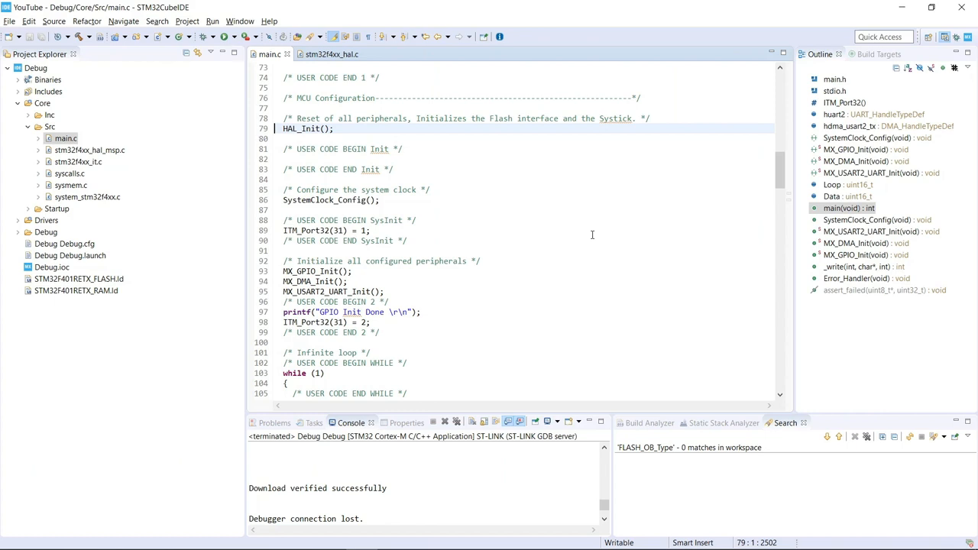
mouse_move(516, 244)
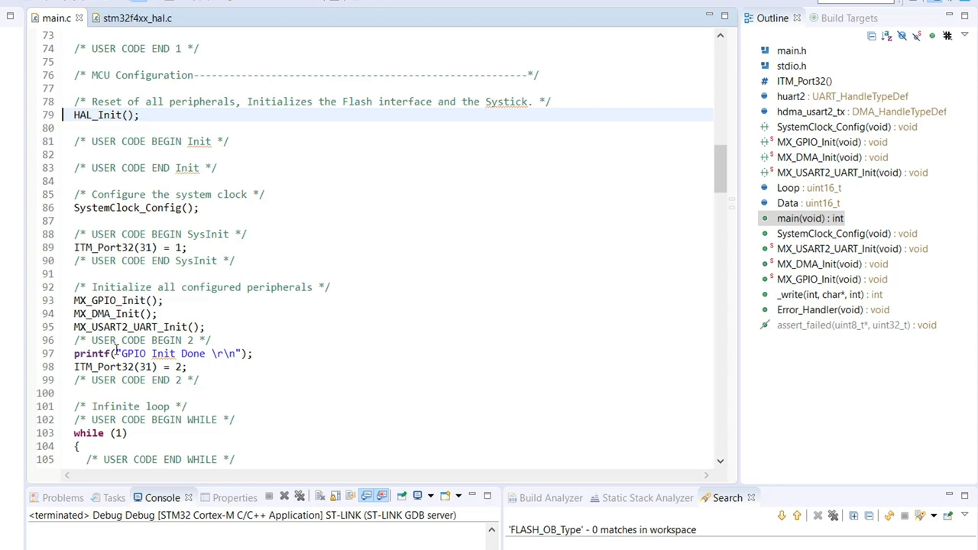
Jump from the Outline view to the custom _write function that calls ITM_SendChar
scroll("down", 3)
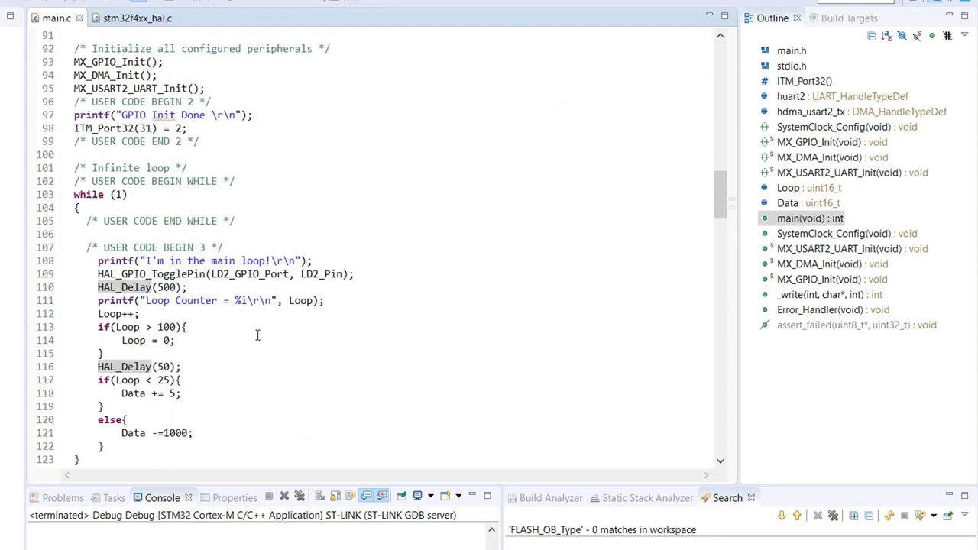
mouse_move(143, 287)
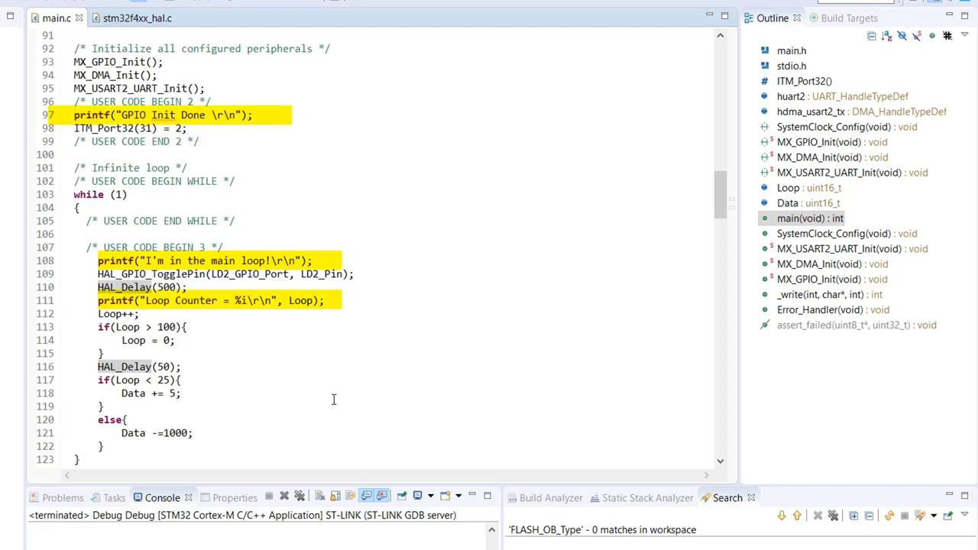
mouse_move(819, 293)
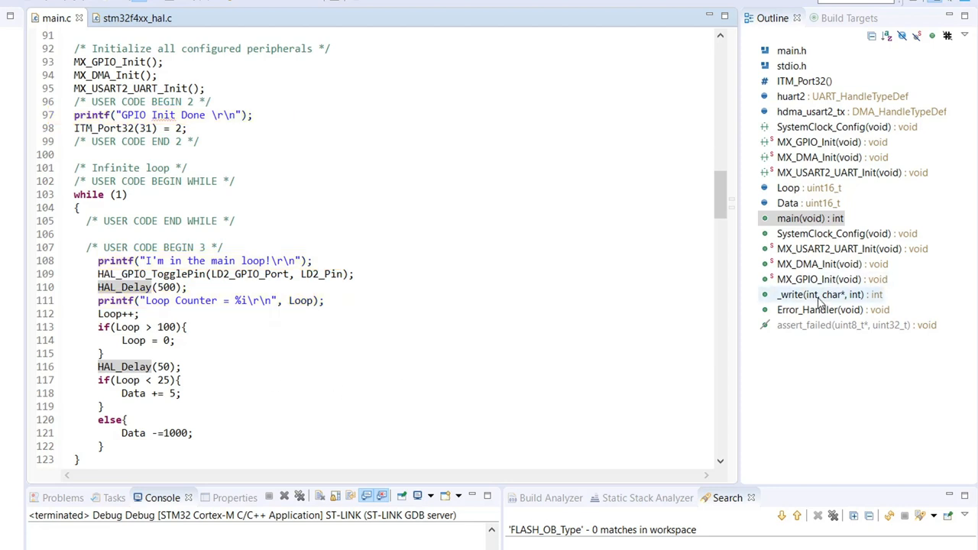
left_click(821, 293)
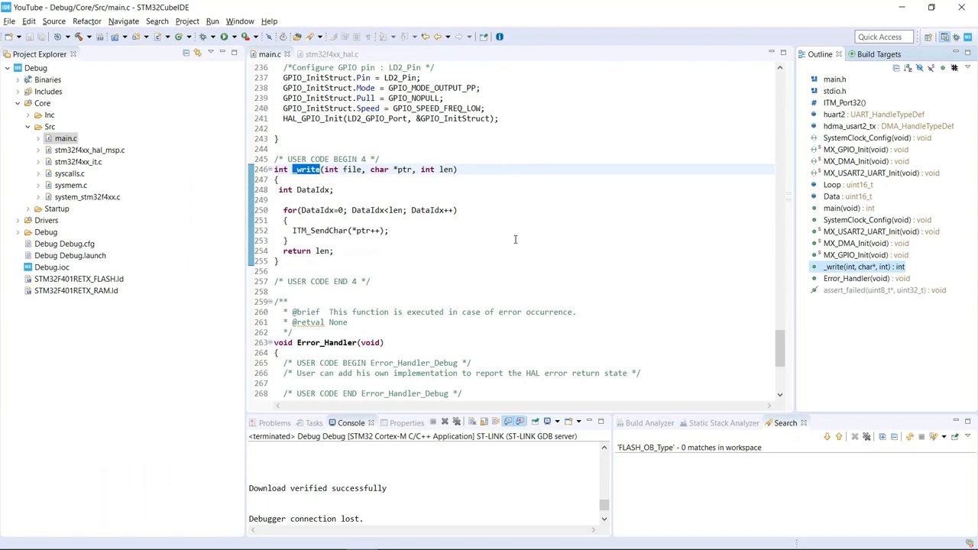
mouse_move(507, 273)
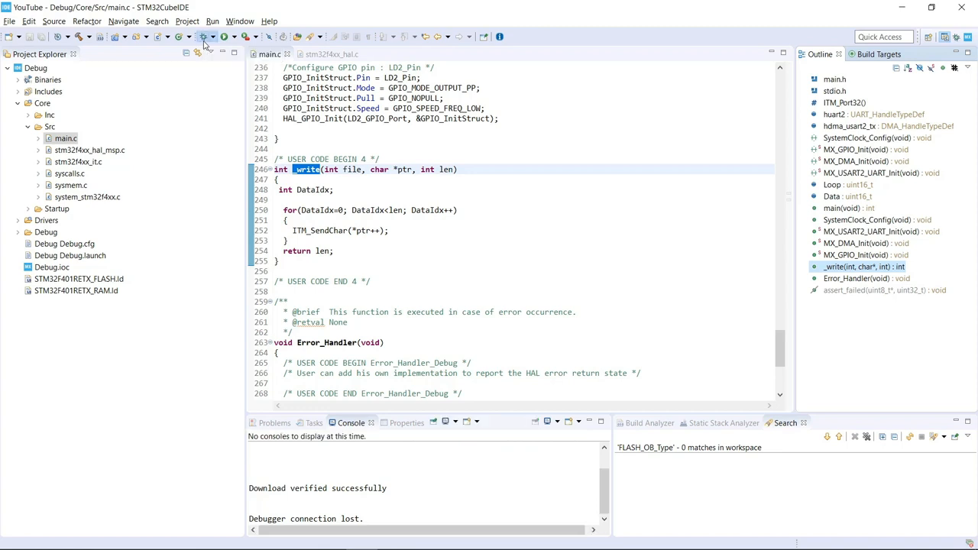
Launch the debug session and show the SWV ITM Data Console from Window > Show View
left_click(204, 37)
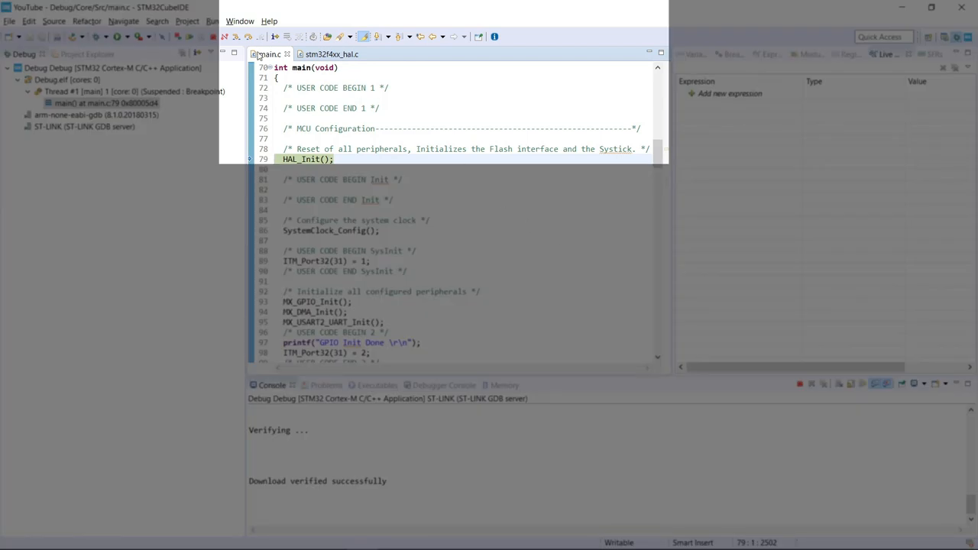
left_click(240, 21)
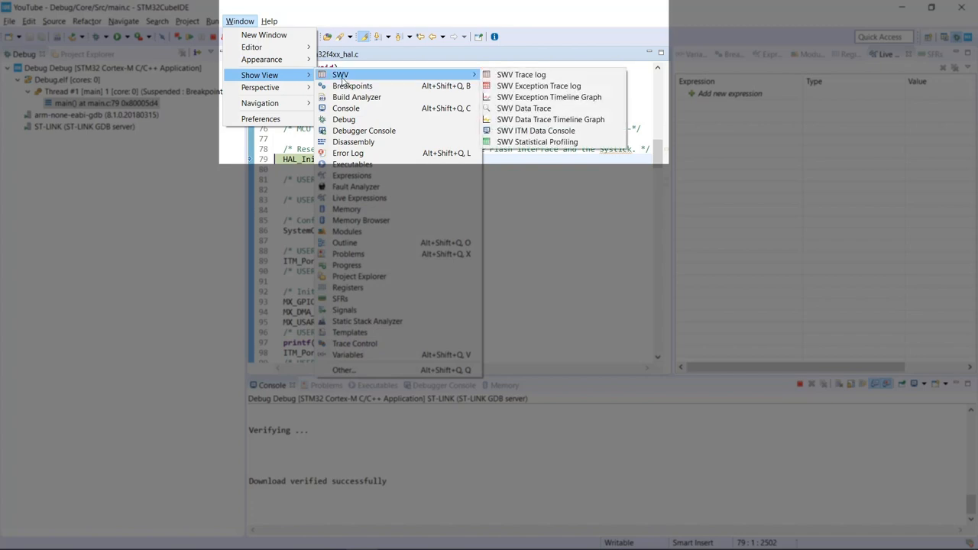
mouse_move(534, 130)
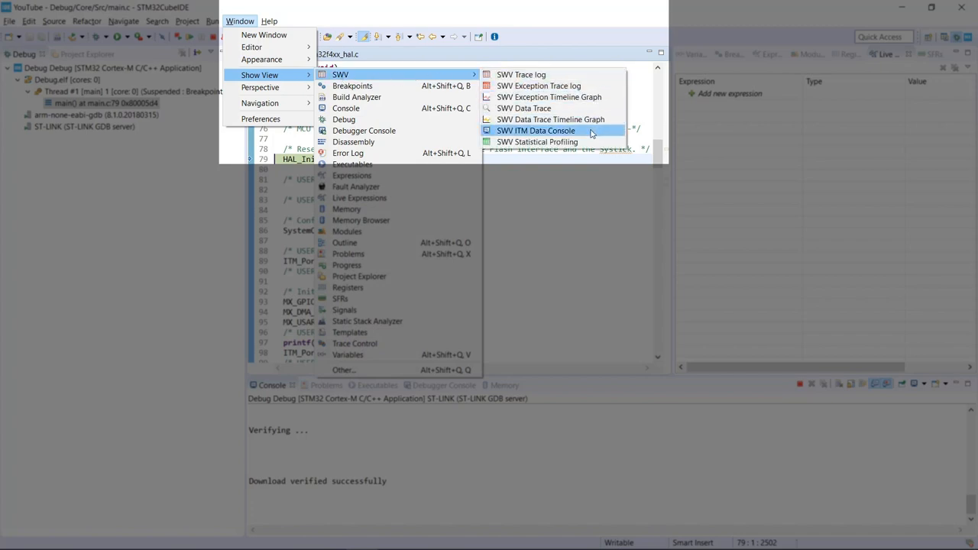
left_click(534, 130)
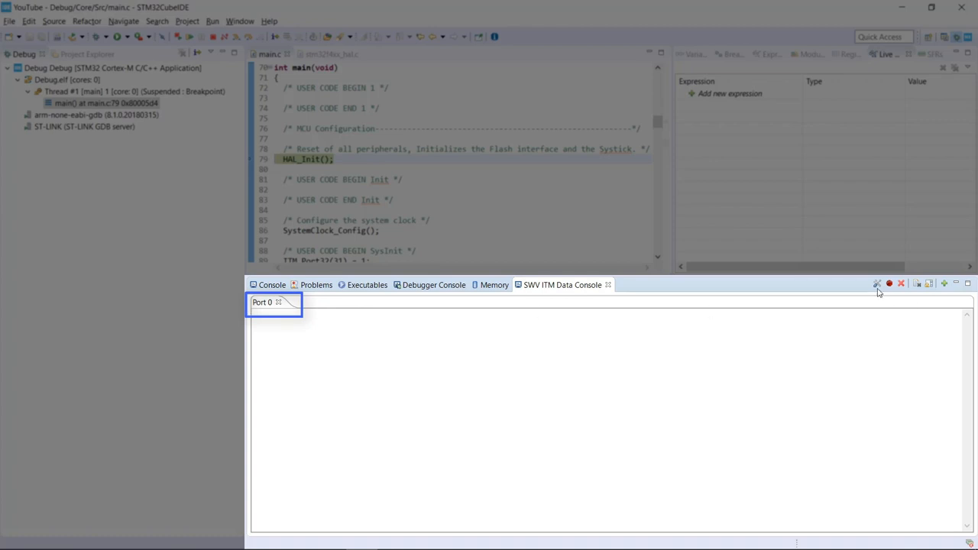
Tick ITM Stimulus Port 0 in the Serial Wire Viewer trace settings and confirm with OK
left_click(877, 283)
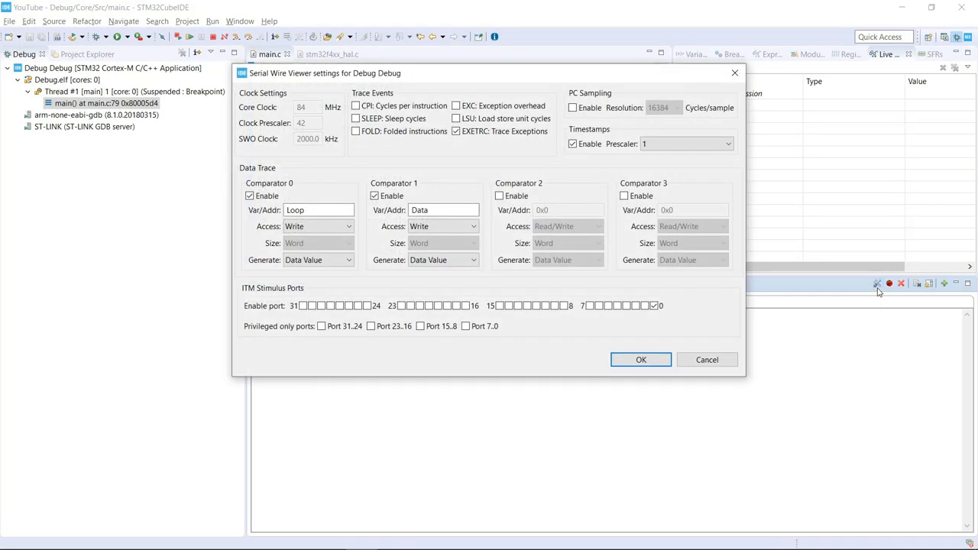
left_click(654, 306)
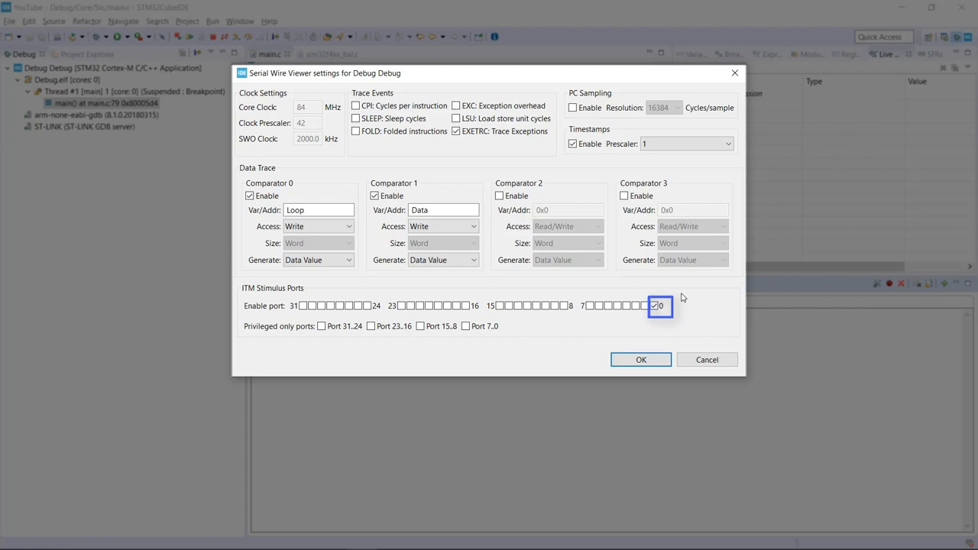
mouse_move(662, 321)
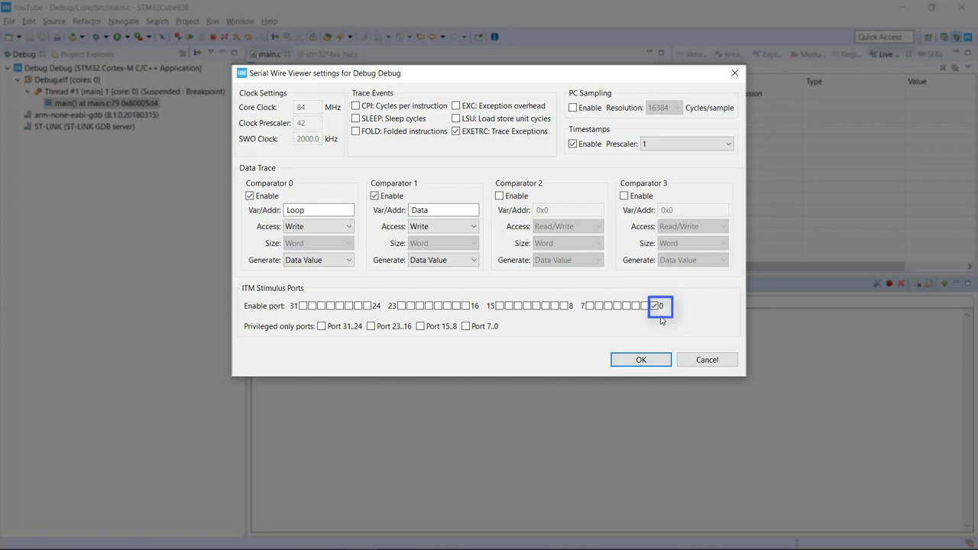
left_click(657, 306)
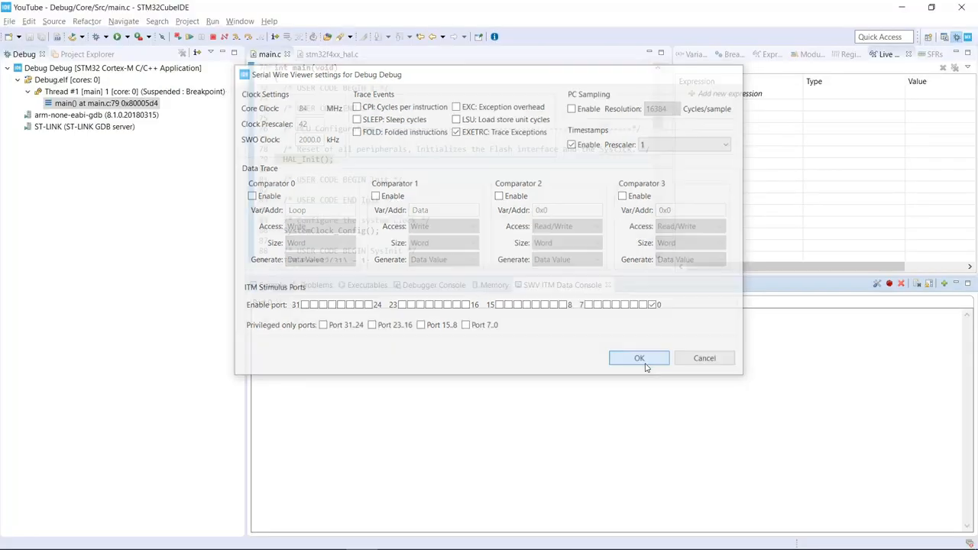
left_click(638, 357)
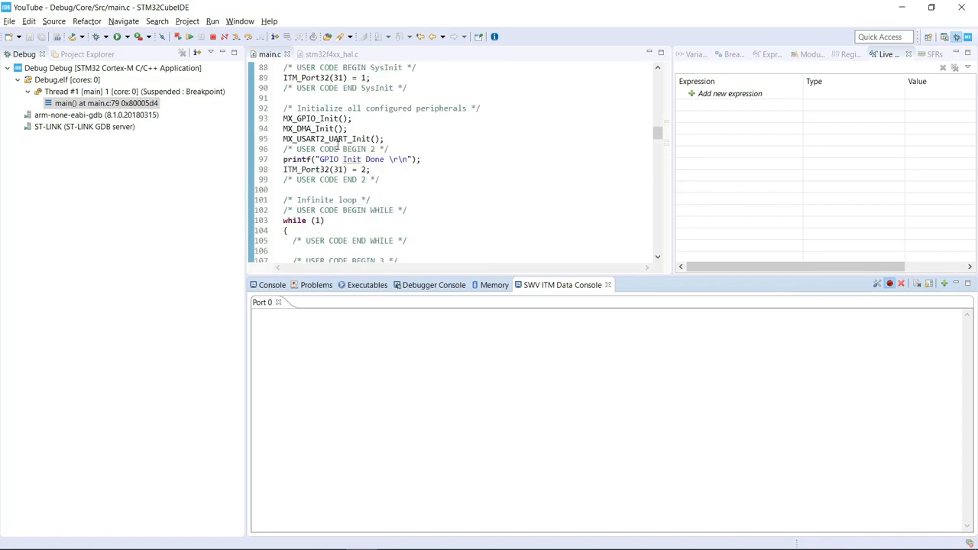
mouse_move(382, 315)
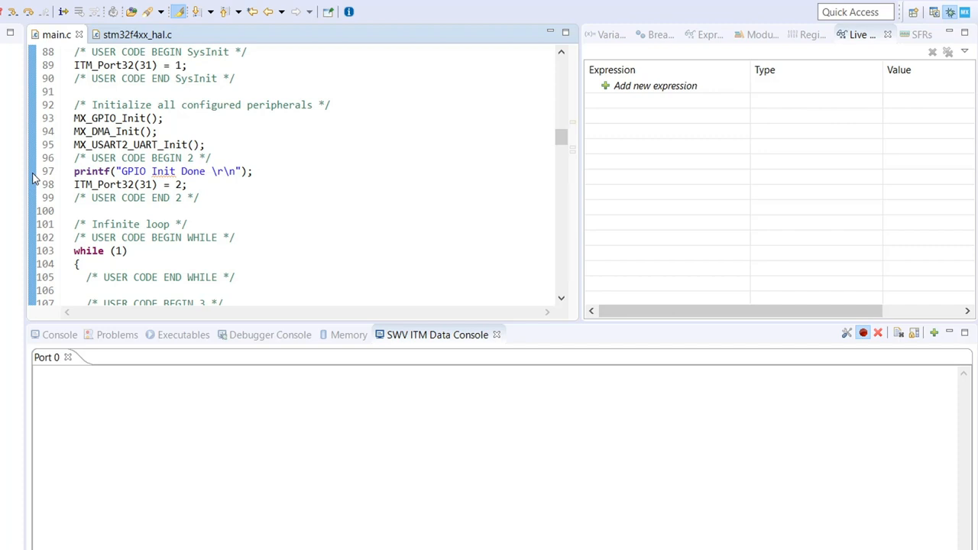
Bring up the ruler context menu beside line 97, the GPIO Init Done printf
right_click(38, 171)
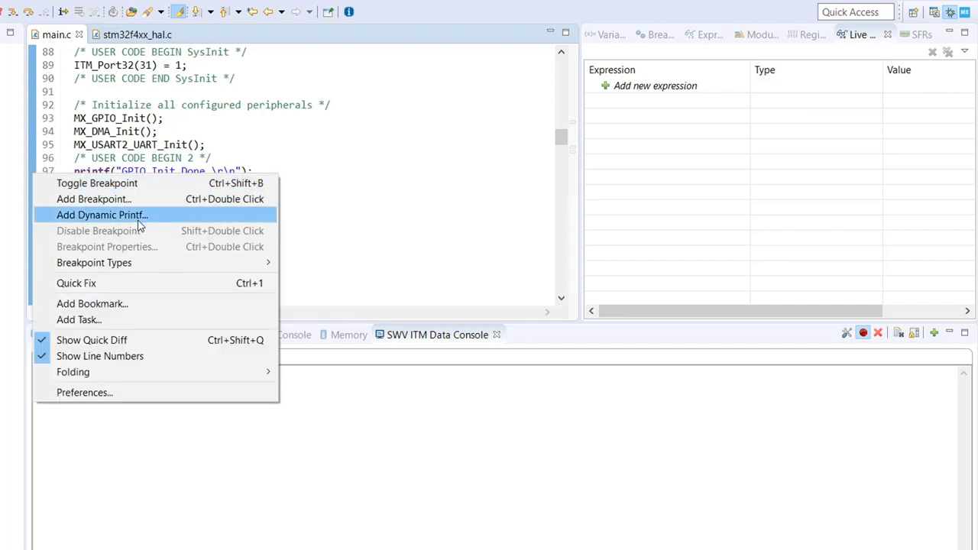
Add a dynamic printf breakpoint at line 97 reporting the hit line and file, and confirm it
left_click(101, 213)
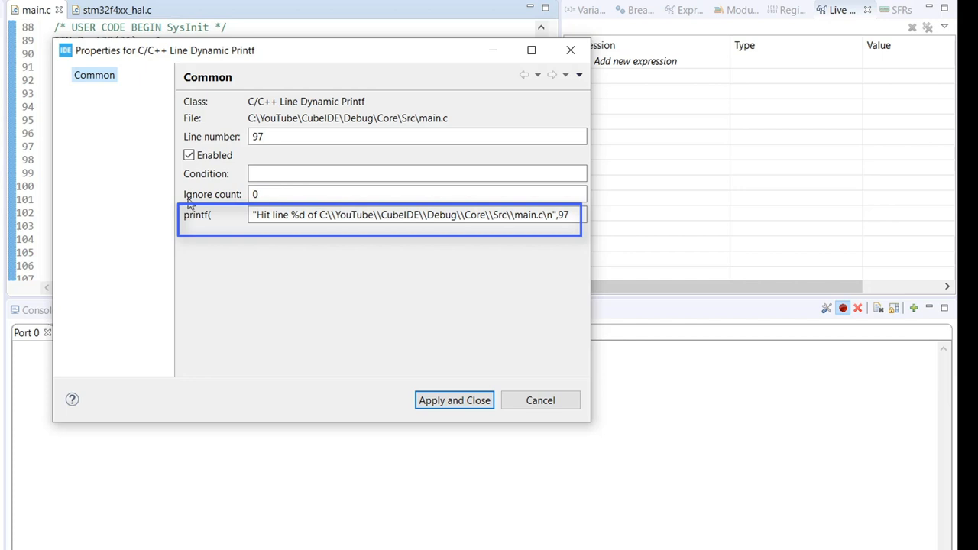
left_click(453, 400)
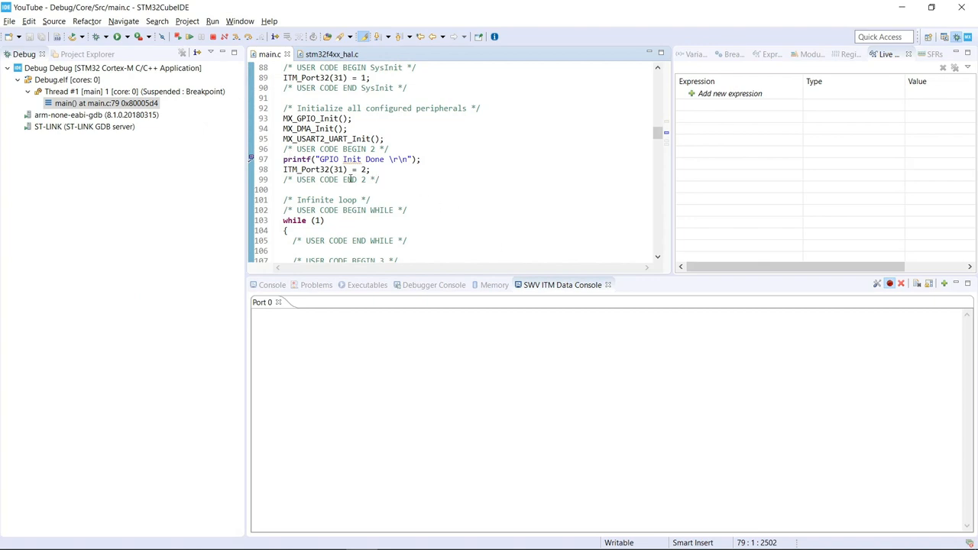
mouse_move(403, 206)
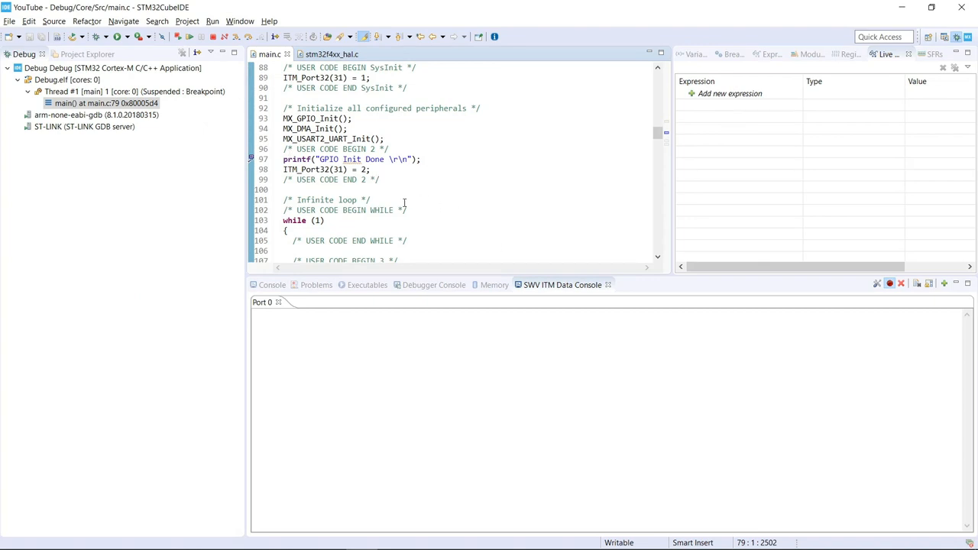
left_click(434, 284)
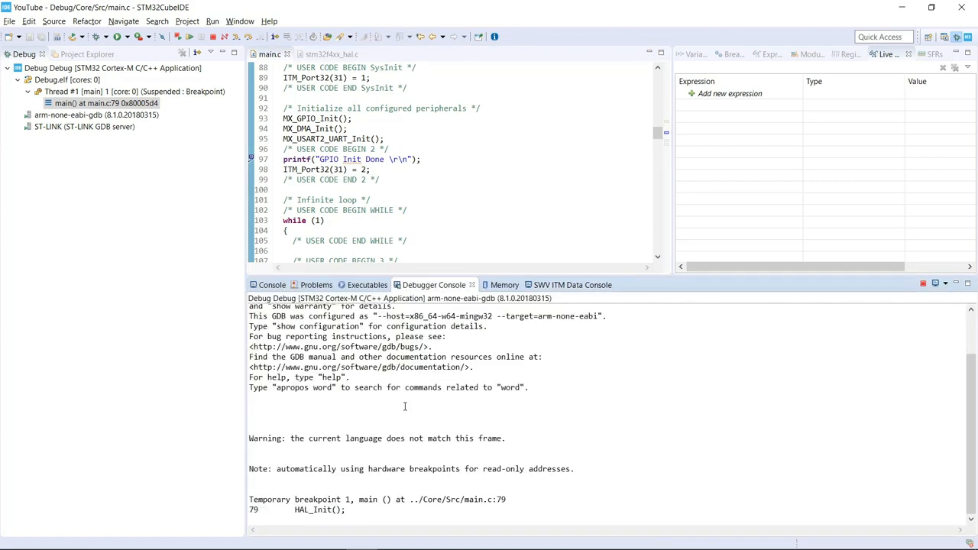
mouse_move(373, 159)
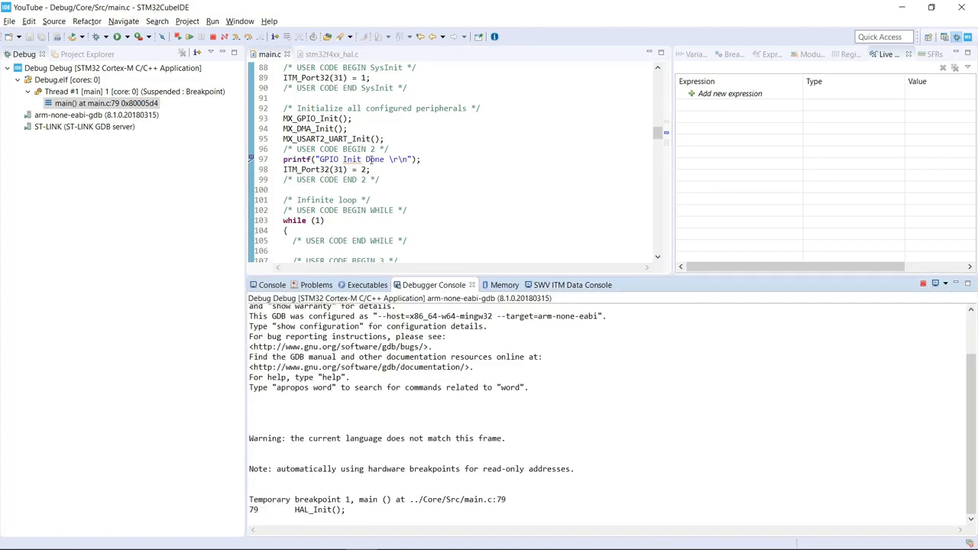
mouse_move(458, 123)
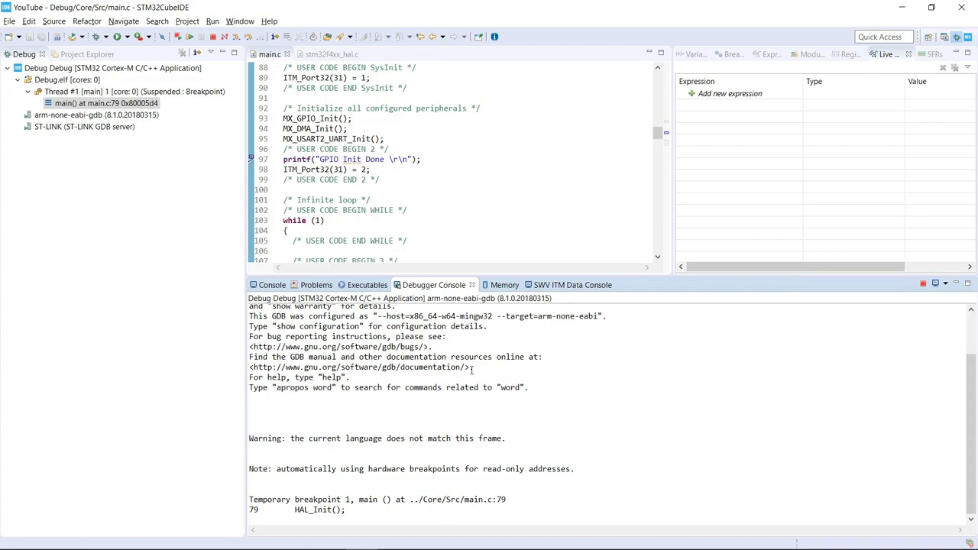
left_click(563, 285)
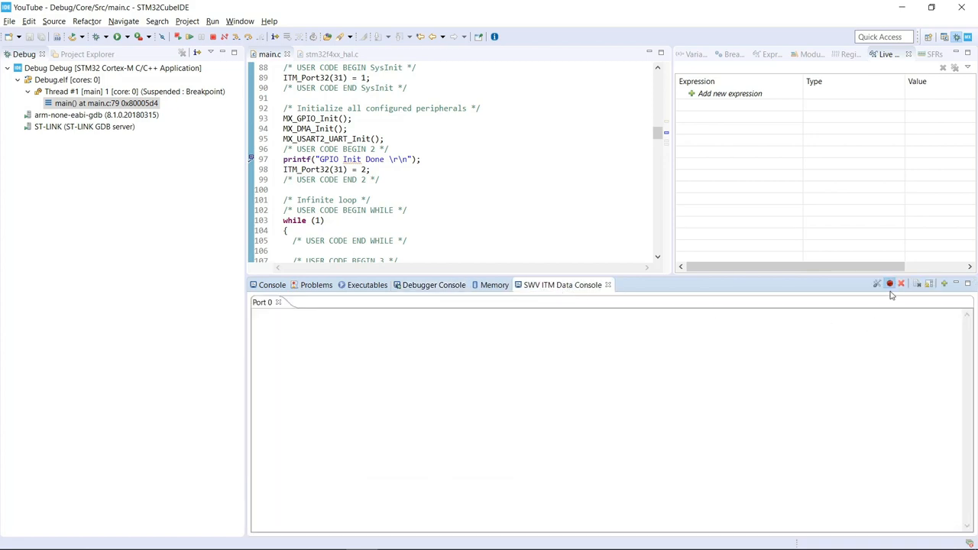
mouse_move(911, 311)
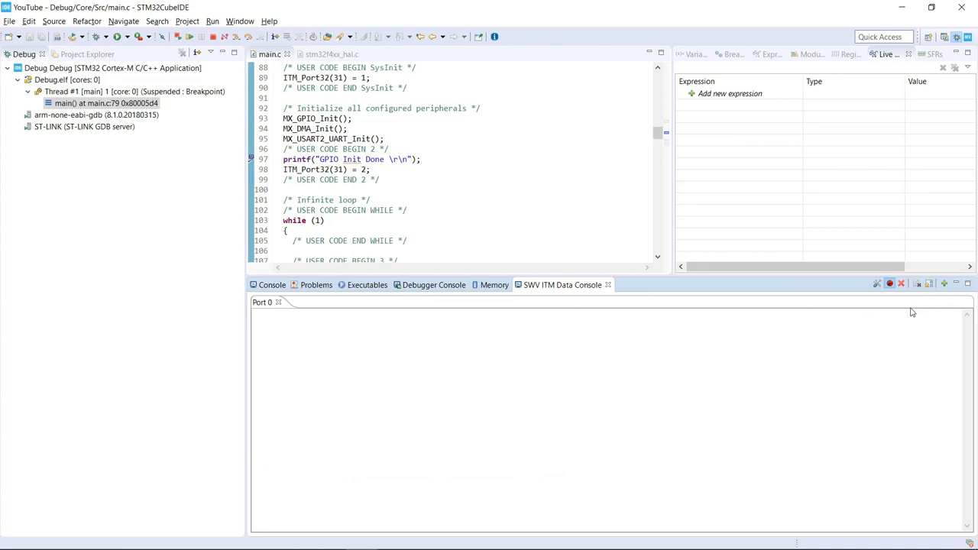
mouse_move(889, 282)
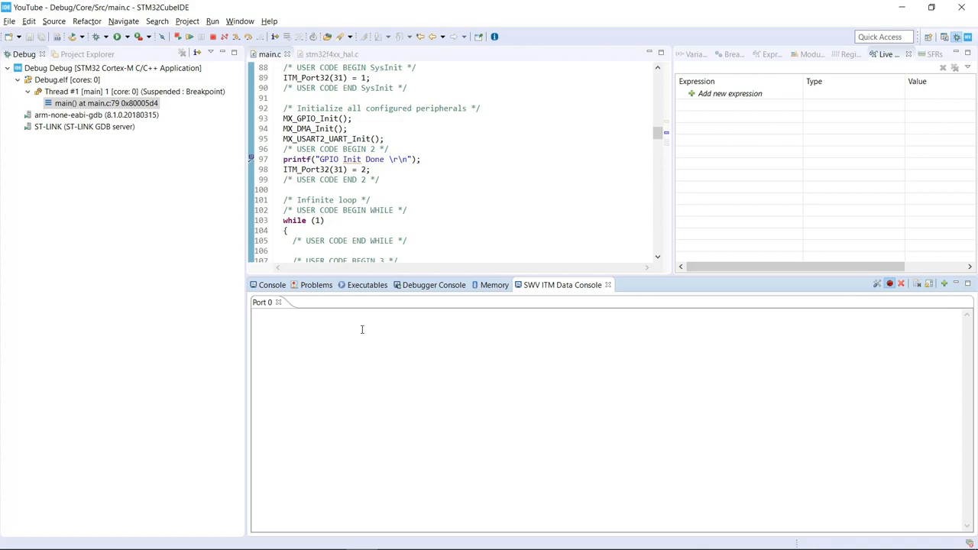
Resume so the debugger console prints the line-97 hit message, then bring up its breakpoint options
left_click(434, 284)
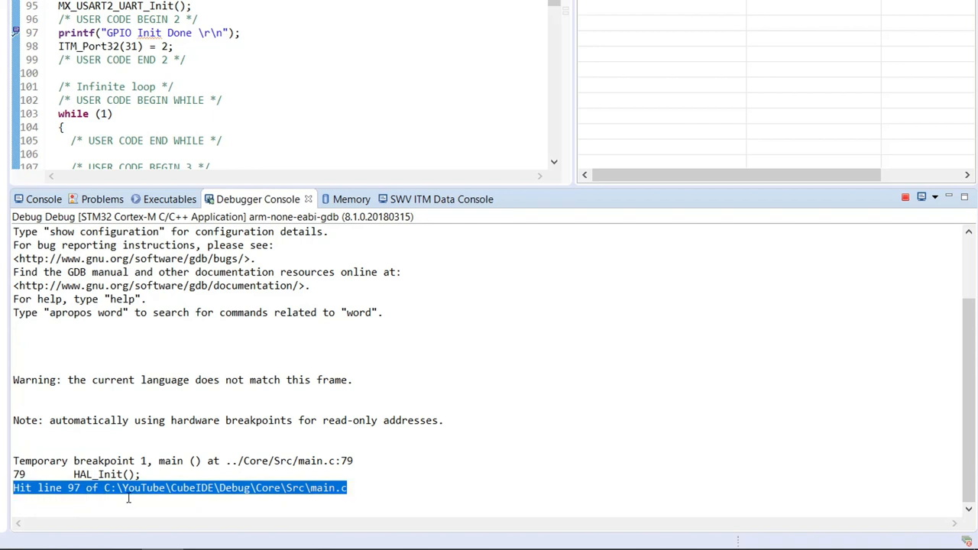
mouse_move(358, 501)
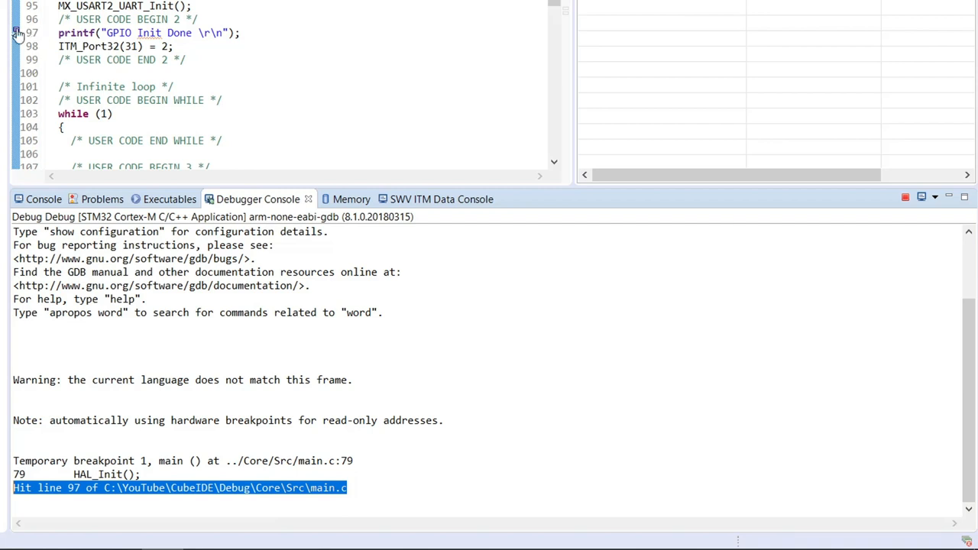
right_click(17, 34)
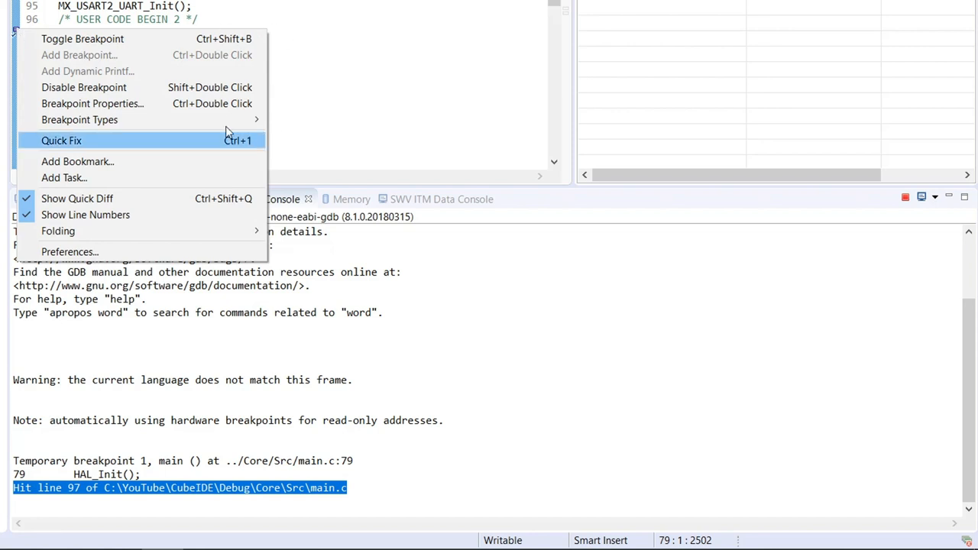
mouse_move(79, 119)
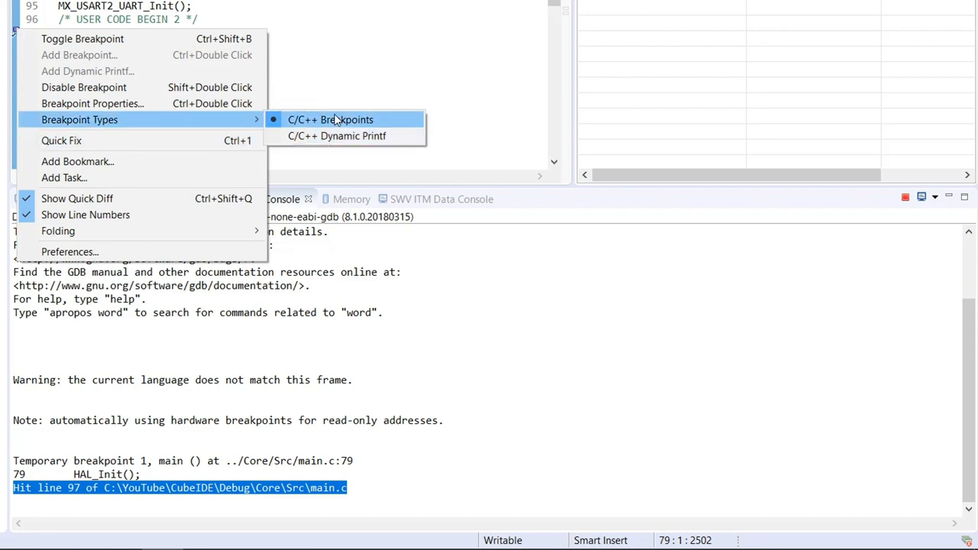
mouse_move(404, 122)
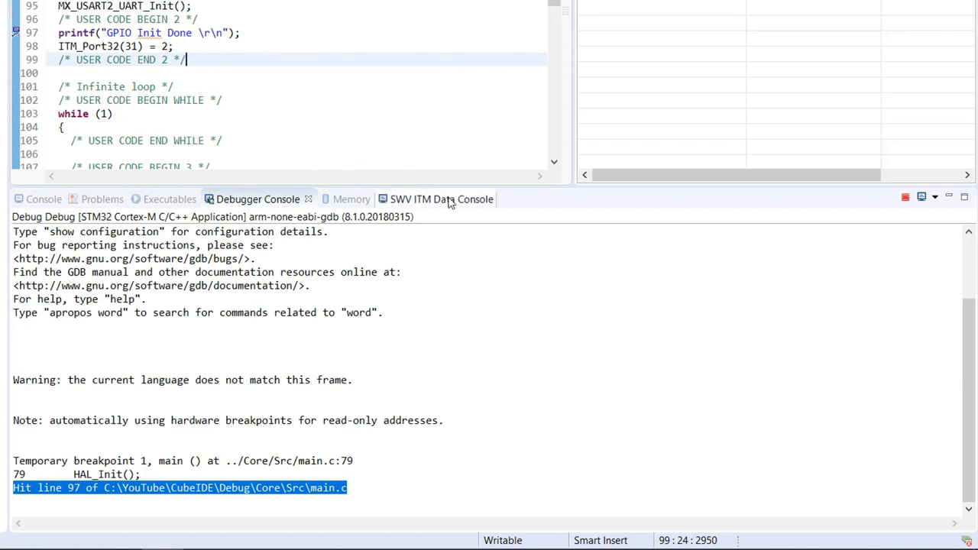
Scroll the SWV ITM Data Console output: GPIO Init Done, main-loop messages and loop counter values
left_click(428, 198)
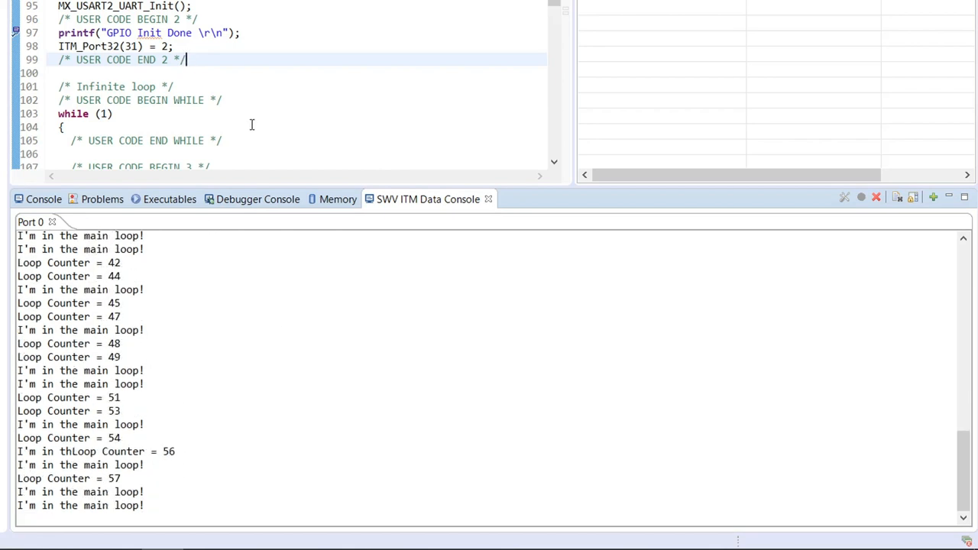
scroll("down", 3)
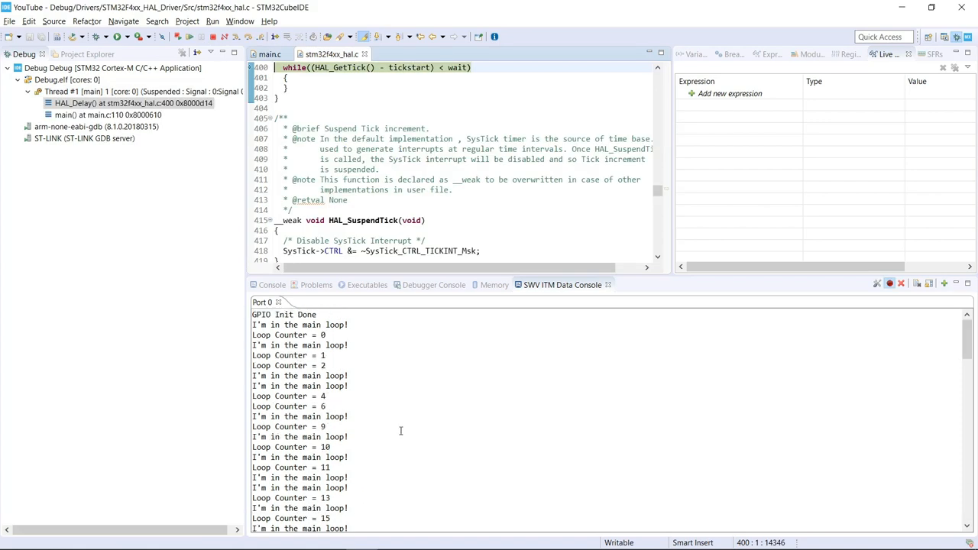
mouse_move(528, 438)
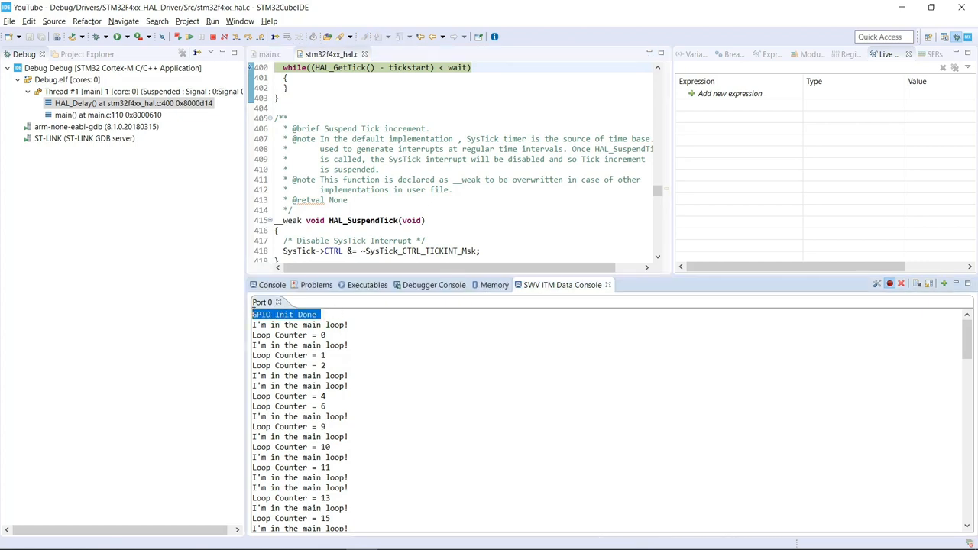
mouse_move(434, 349)
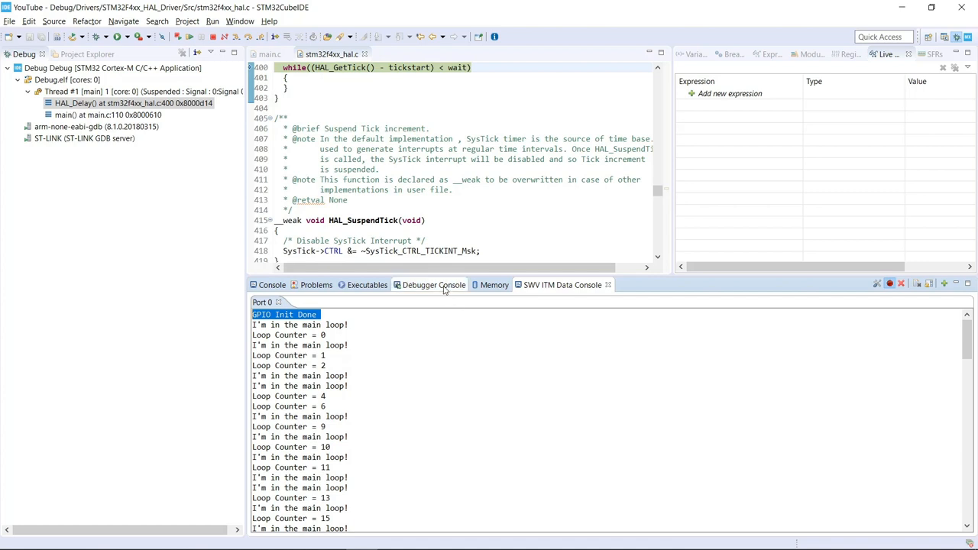
left_click(434, 284)
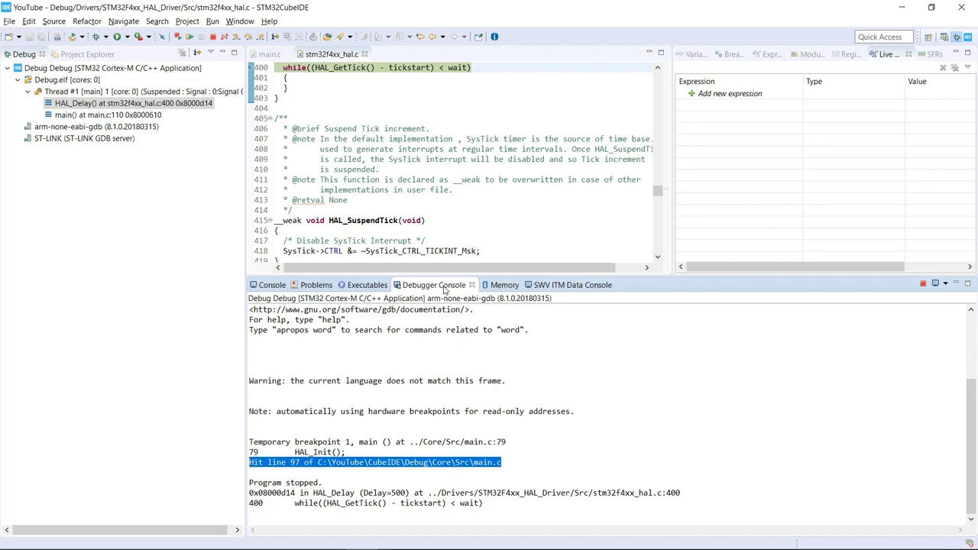
left_click(562, 285)
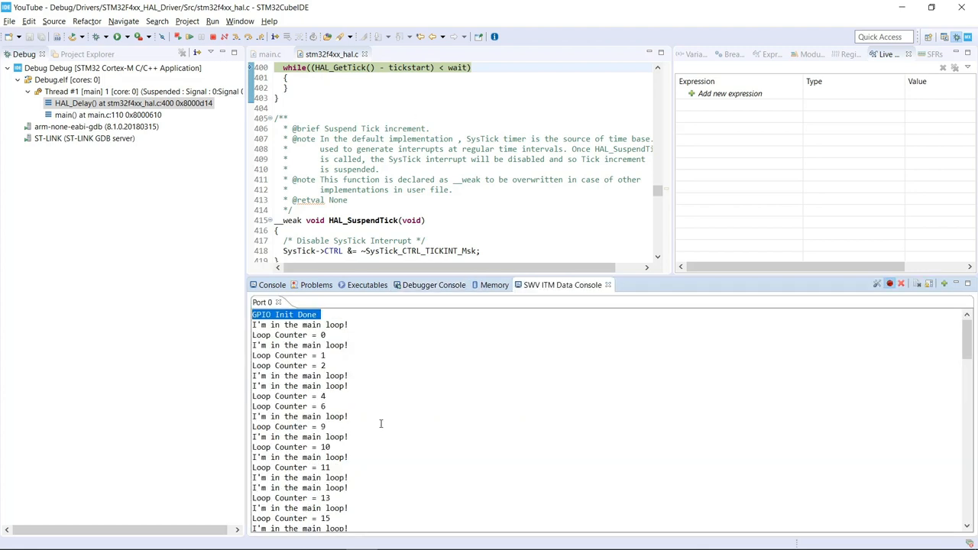